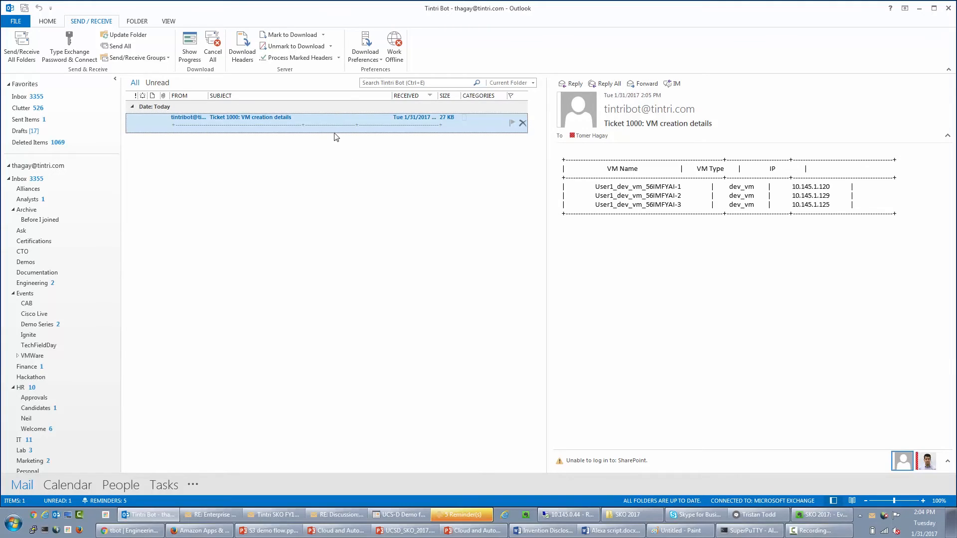
mouse_move(322, 184)
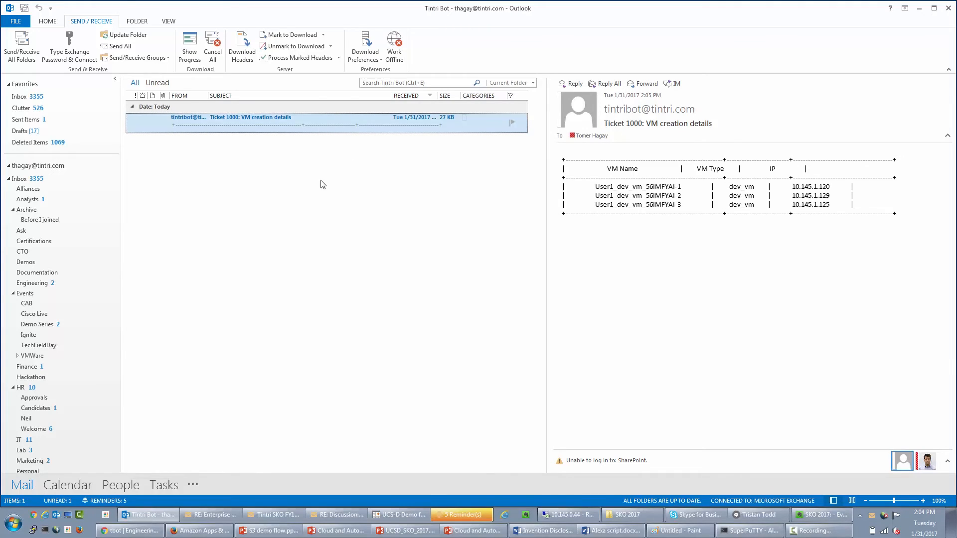